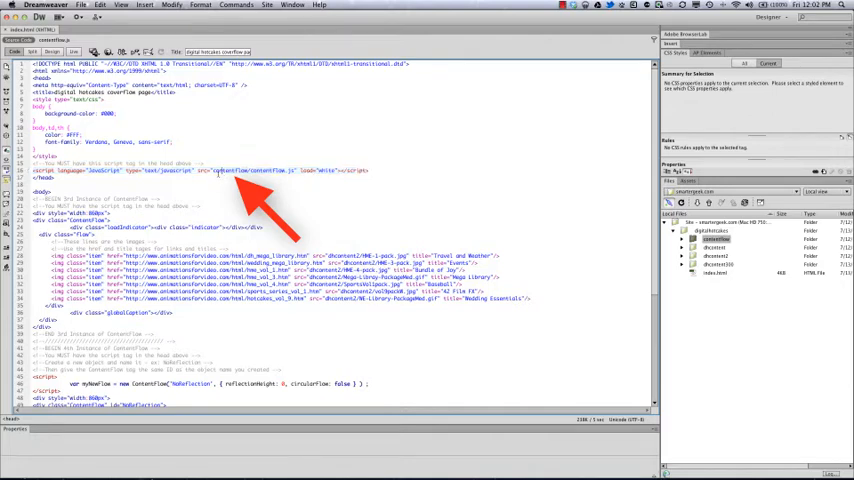
# - Select contentFlow in the script source path and locate the contentflow folder in the site
pyautogui.doubleClick(228, 170)
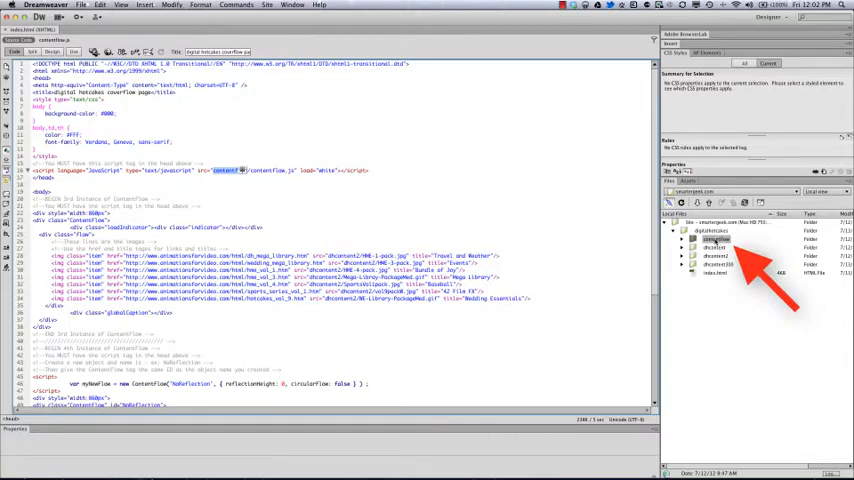
pyautogui.click(714, 272)
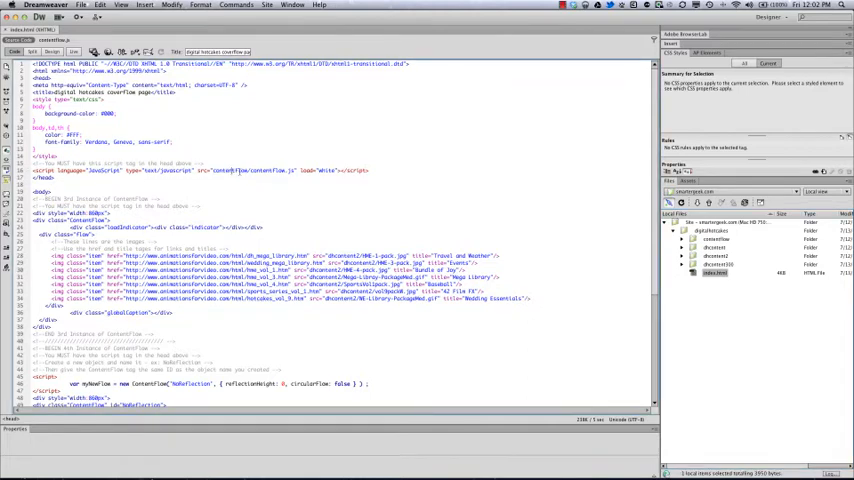
pyautogui.doubleClick(229, 170)
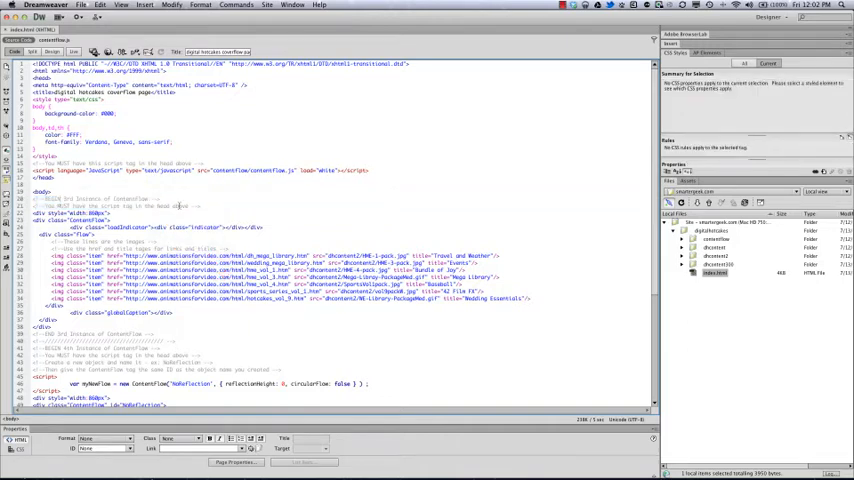
pyautogui.click(130, 207)
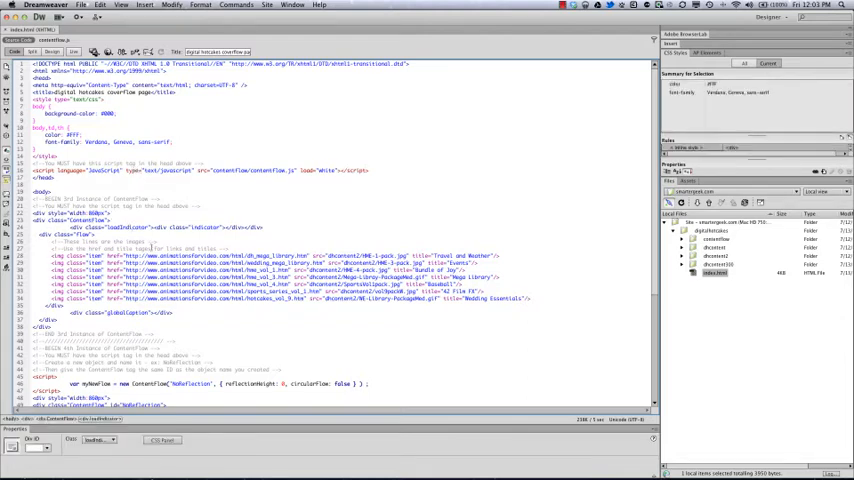
# - Select the first image's src value and expand the dhcontent2 folder to list its images
pyautogui.scroll(-3)
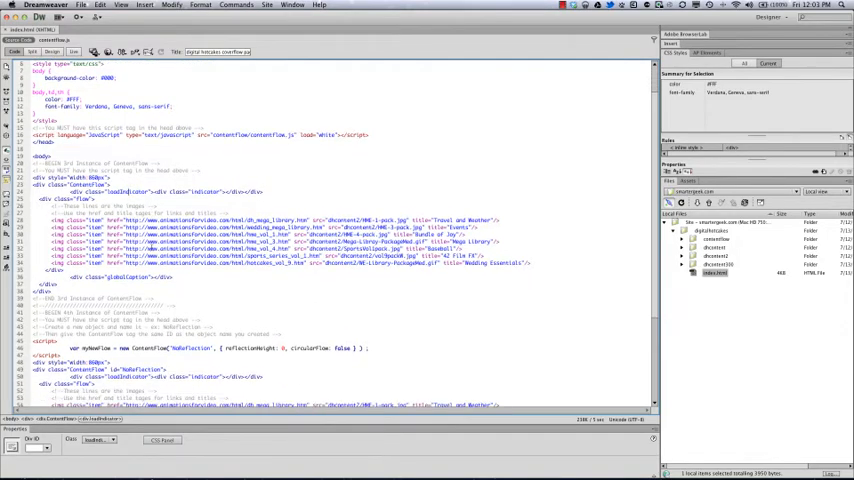
pyautogui.scroll(-3)
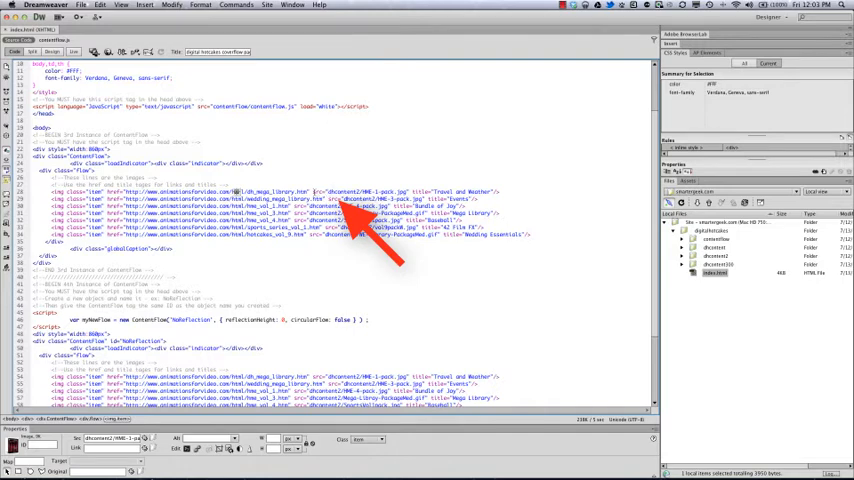
pyautogui.doubleClick(355, 191)
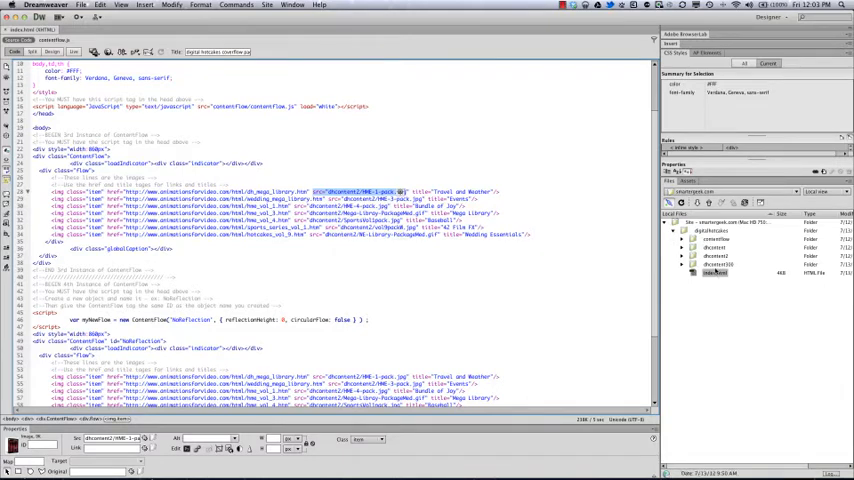
pyautogui.click(715, 256)
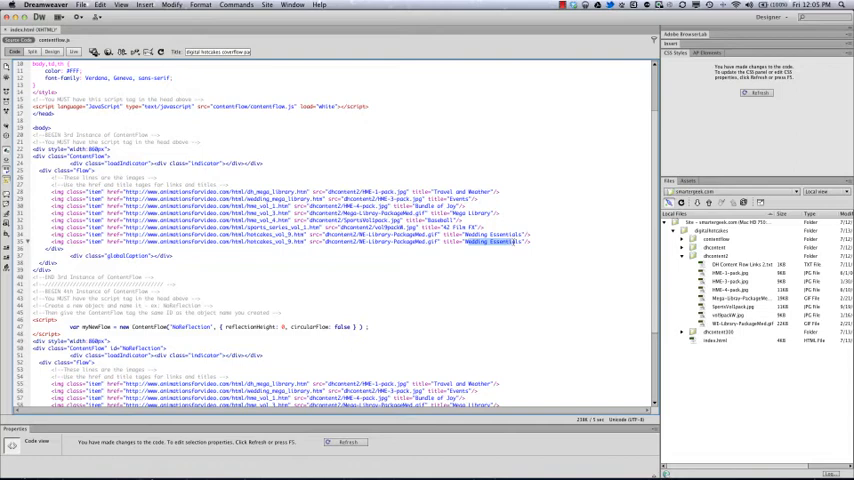
pyautogui.scroll(-3)
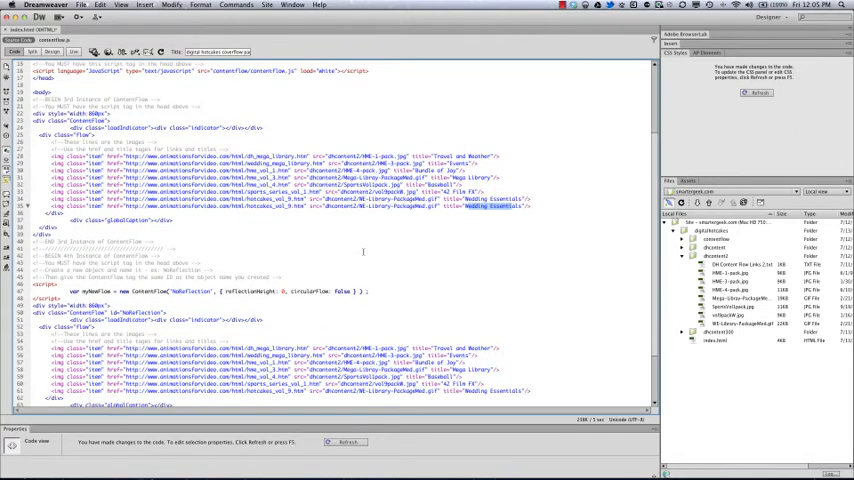
pyautogui.scroll(-3)
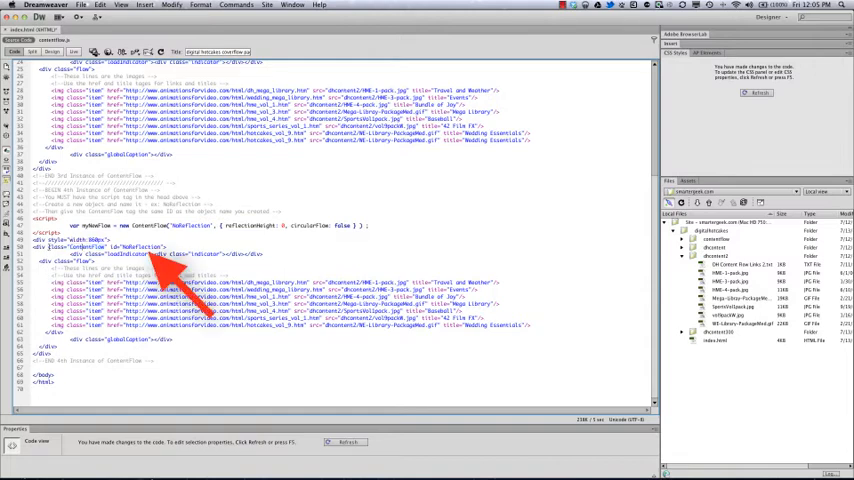
pyautogui.scroll(3)
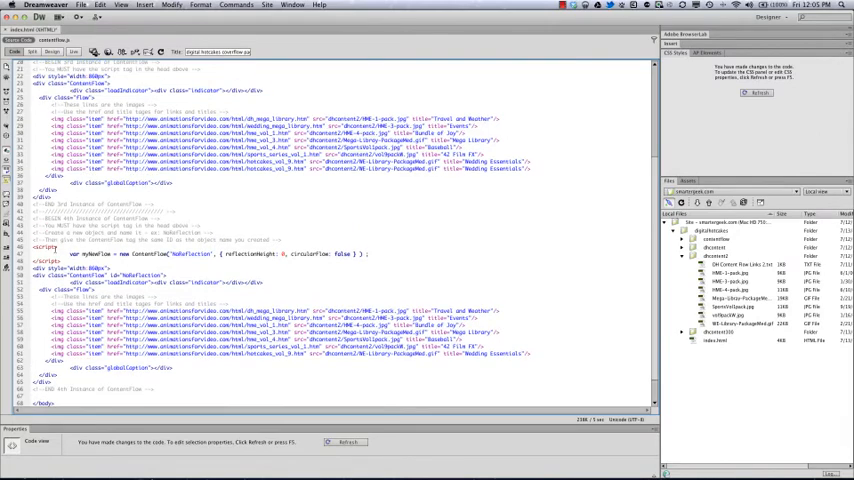
pyautogui.doubleClick(140, 275)
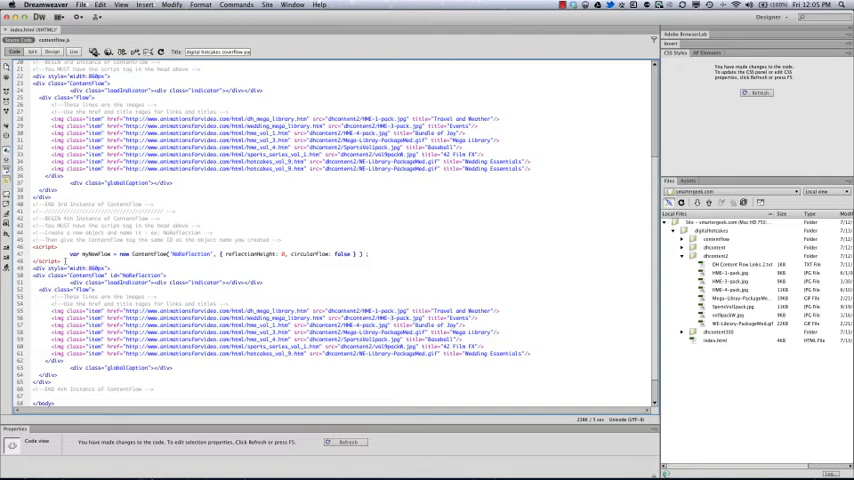
pyautogui.doubleClick(190, 254)
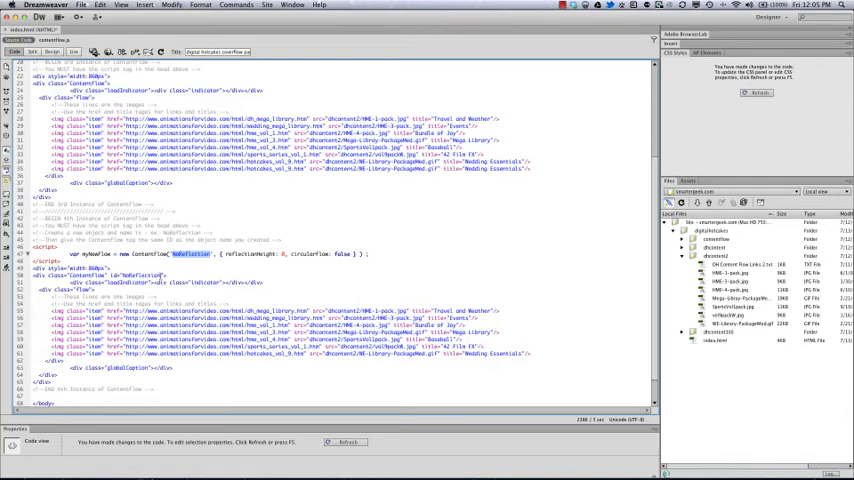
pyautogui.scroll(-3)
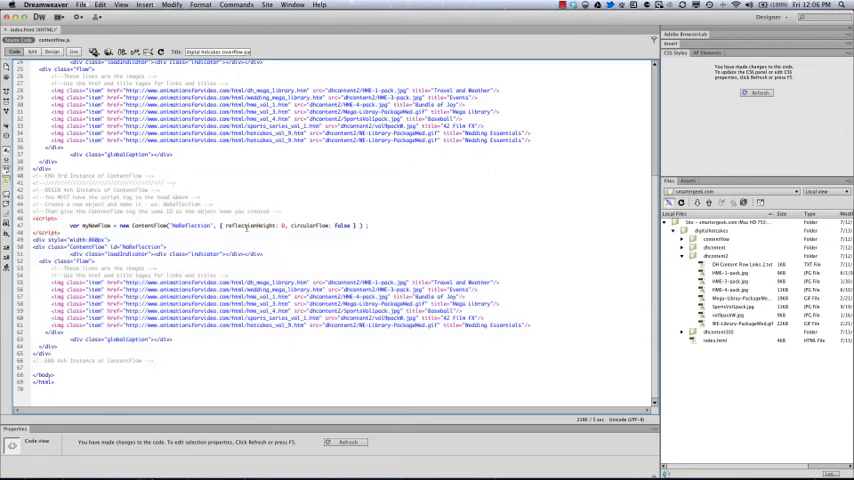
pyautogui.doubleClick(188, 225)
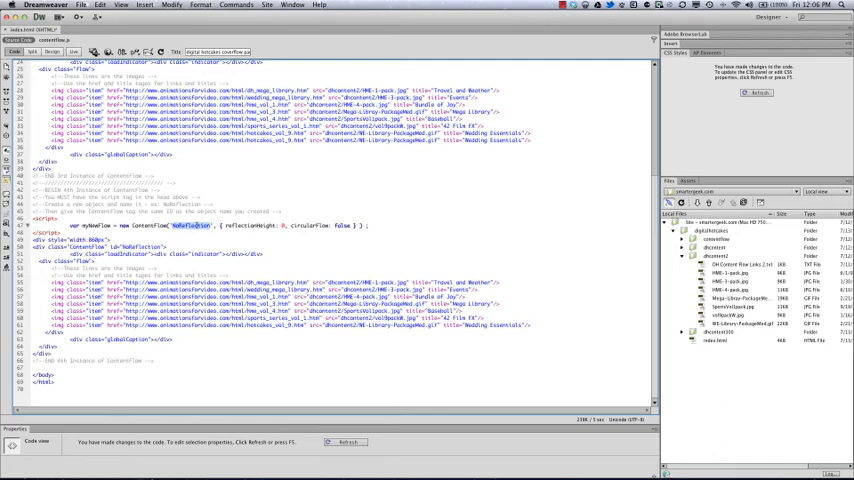
pyautogui.scroll(3)
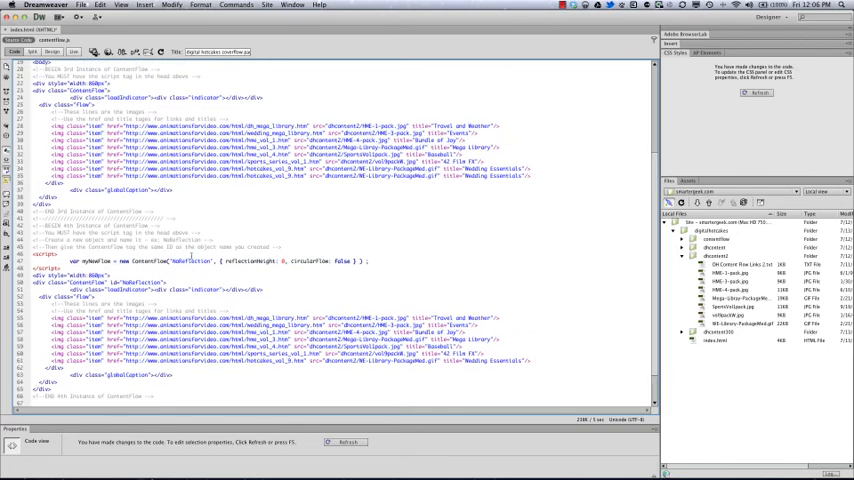